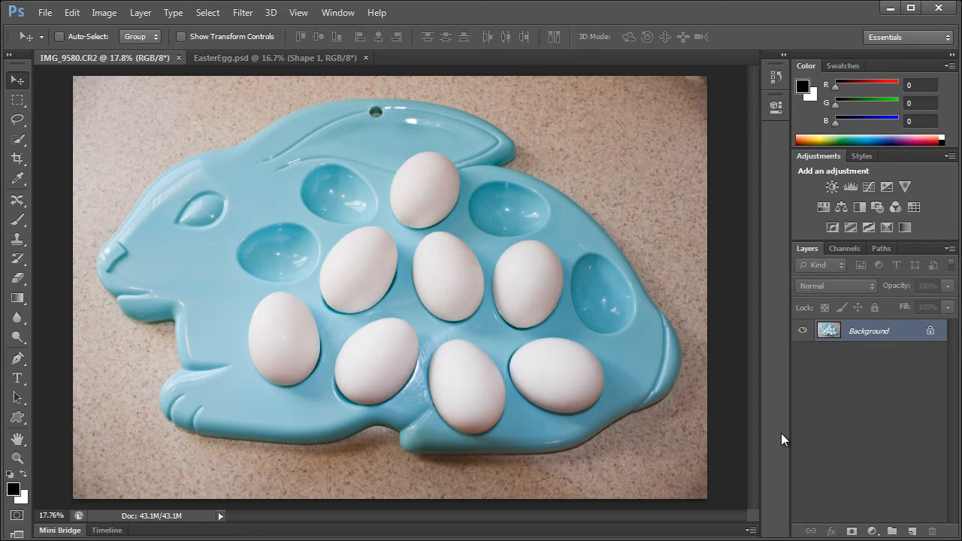
{"action": "mouse_move", "coordinate": [848, 424]}
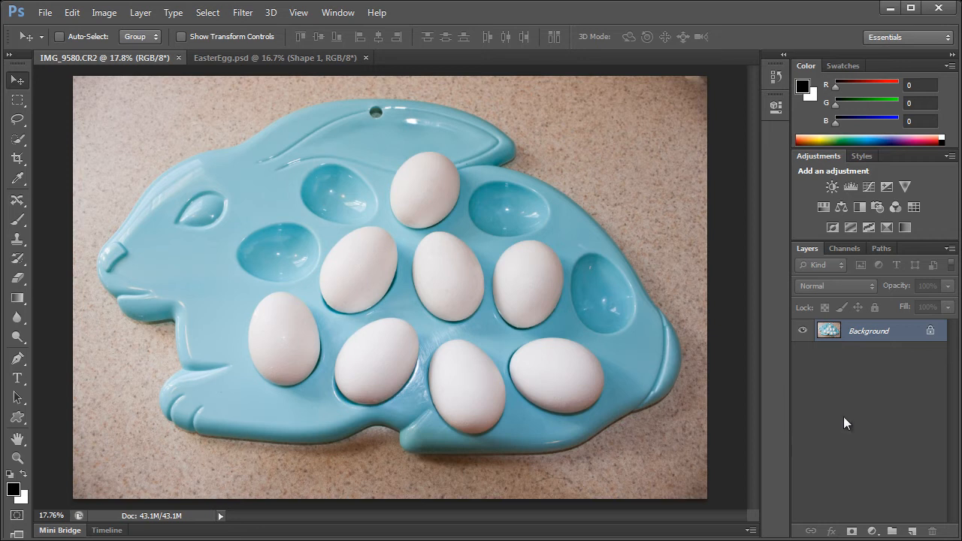
{"action": "mouse_move", "coordinate": [824, 403]}
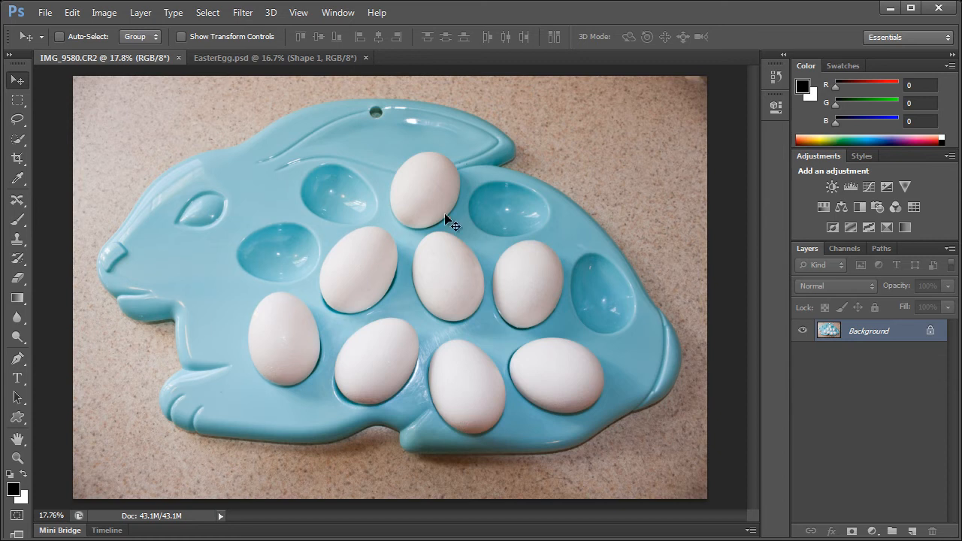
{"action": "mouse_move", "coordinate": [619, 338]}
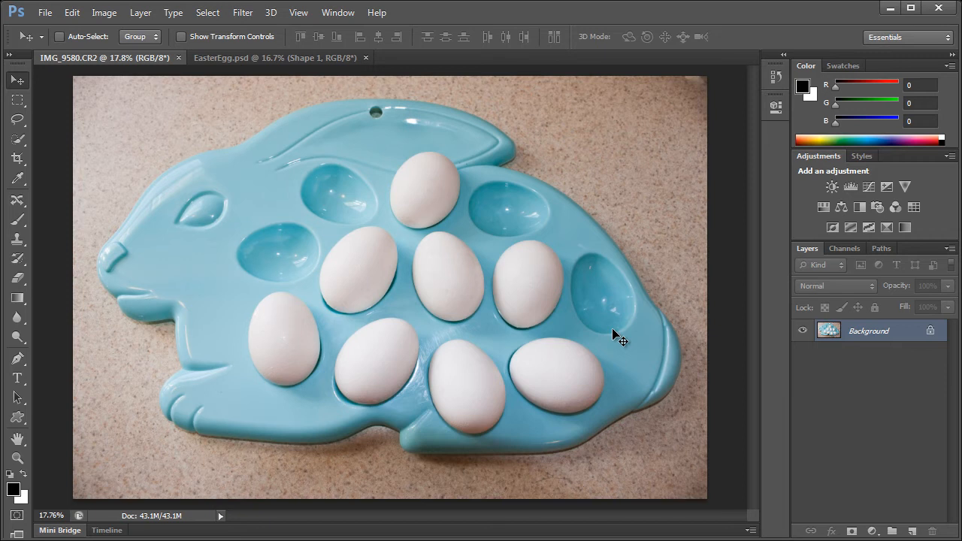
{"action": "mouse_move", "coordinate": [727, 355]}
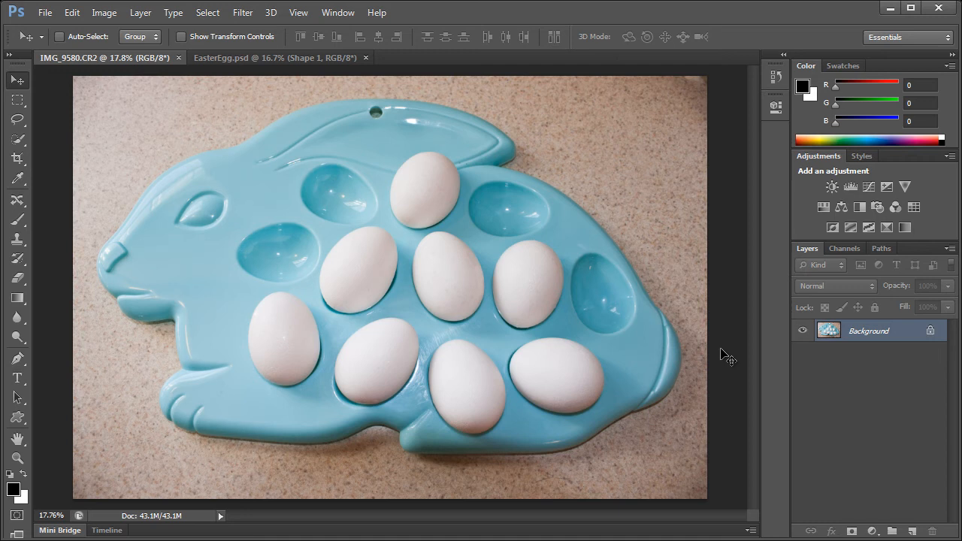
{"action": "mouse_move", "coordinate": [866, 343]}
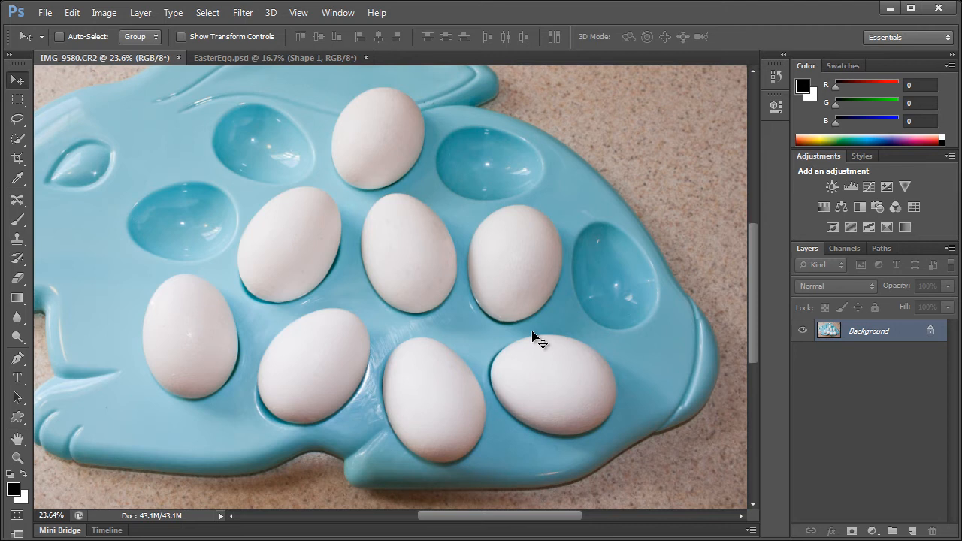
{"action": "mouse_move", "coordinate": [536, 338]}
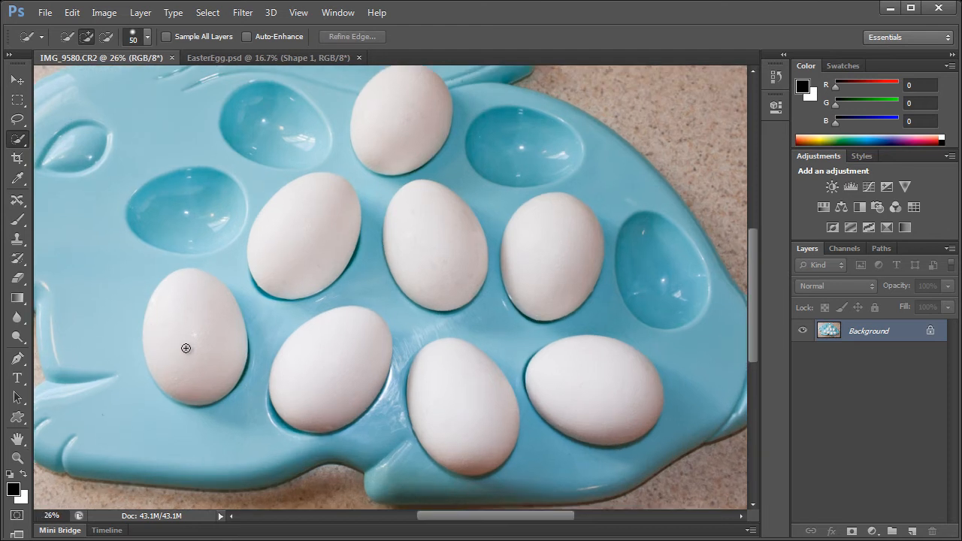
Quick-select the lower-left egg and the next egg along their outlines
{"action": "left_click", "coordinate": [189, 325]}
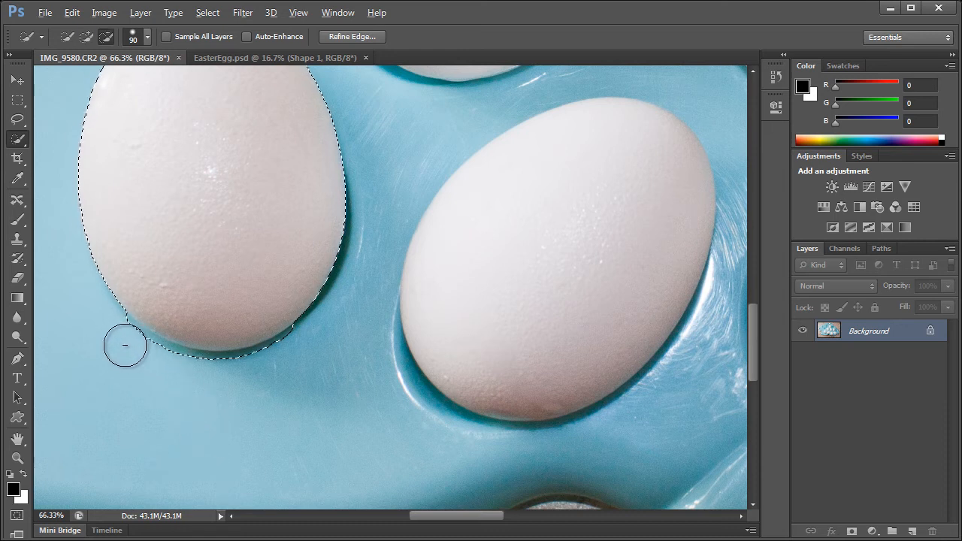
{"action": "mouse_move", "coordinate": [117, 340]}
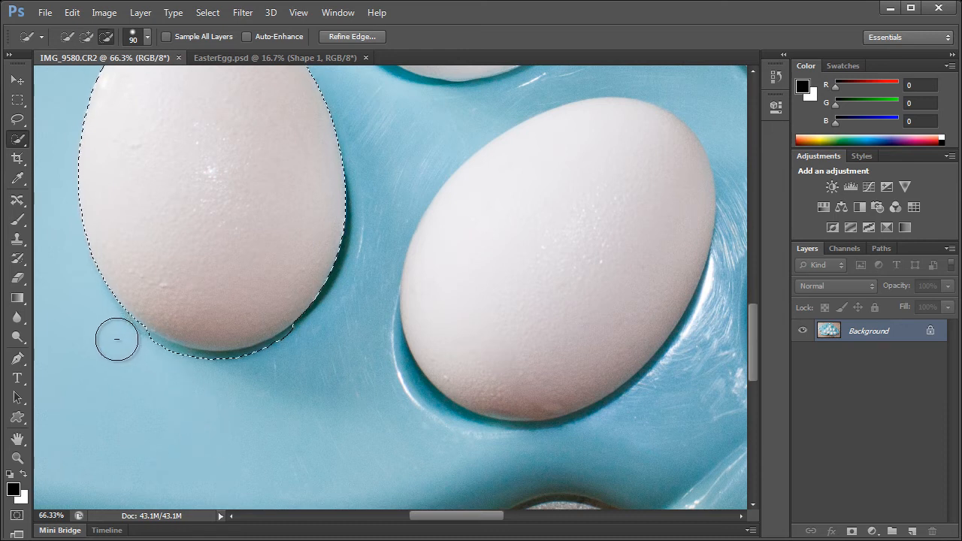
{"action": "left_click_drag", "start_coordinate": [117, 339], "coordinate": [240, 378]}
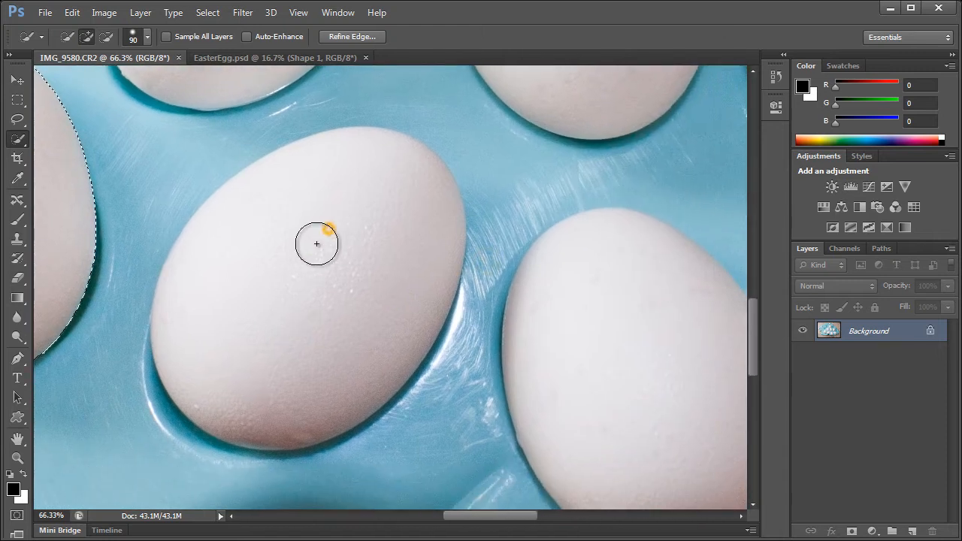
{"action": "left_click_drag", "start_coordinate": [316, 244], "coordinate": [215, 466]}
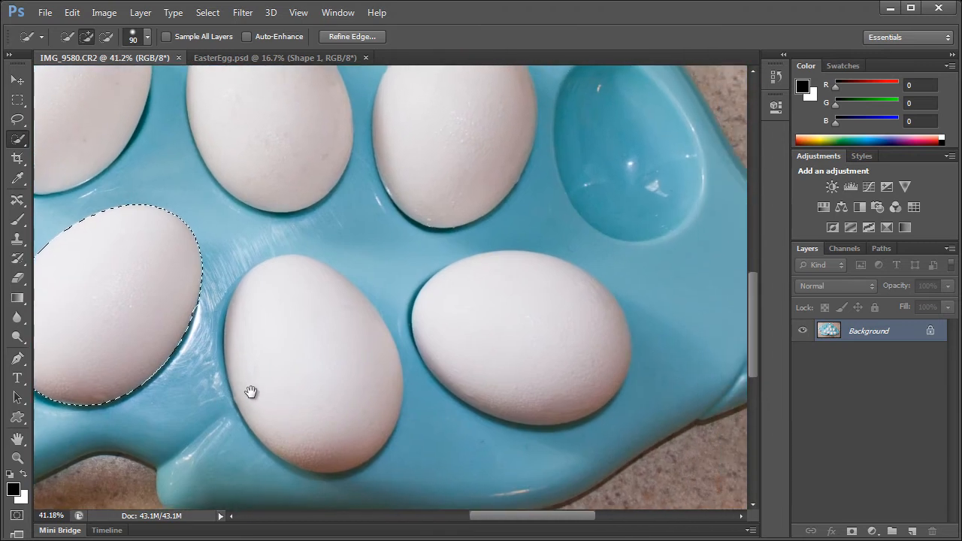
{"action": "mouse_move", "coordinate": [305, 312]}
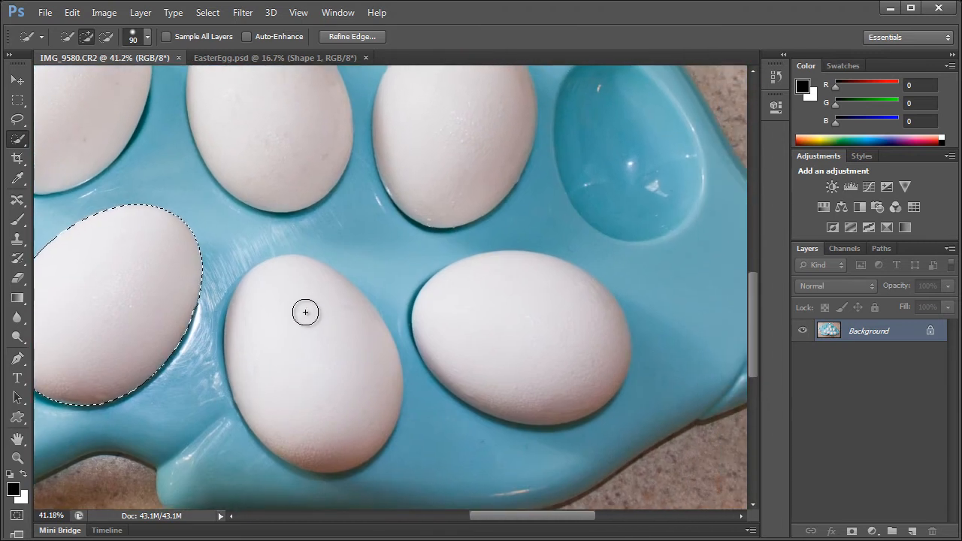
Add the middle lower egg and the right-hand egg to the selection
{"action": "left_click_drag", "start_coordinate": [305, 311], "coordinate": [289, 294]}
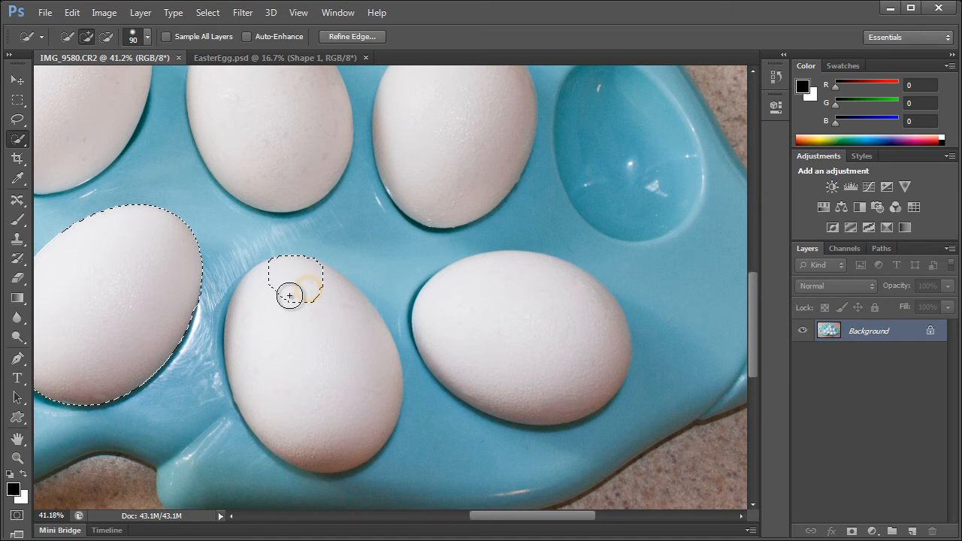
{"action": "left_click_drag", "start_coordinate": [293, 293], "coordinate": [288, 481]}
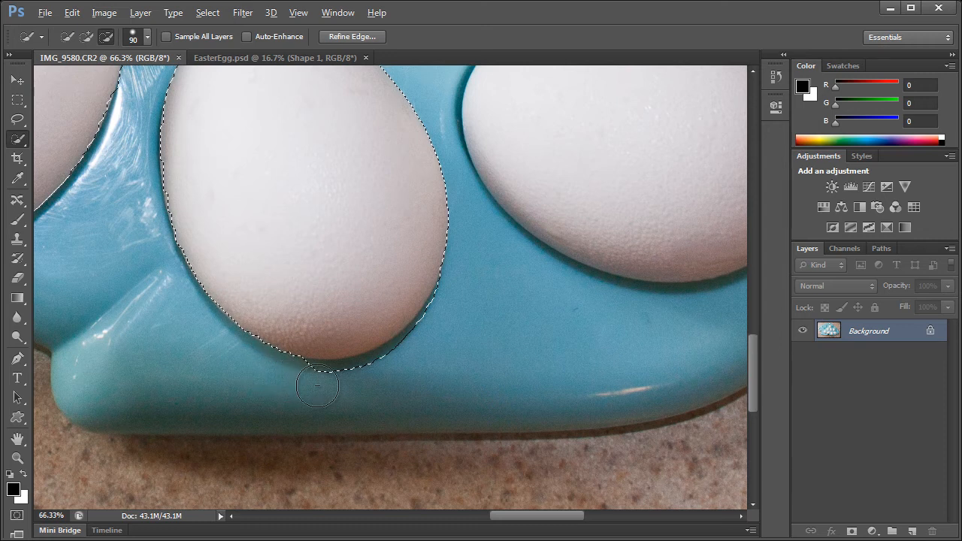
{"action": "left_click_drag", "start_coordinate": [316, 384], "coordinate": [418, 359]}
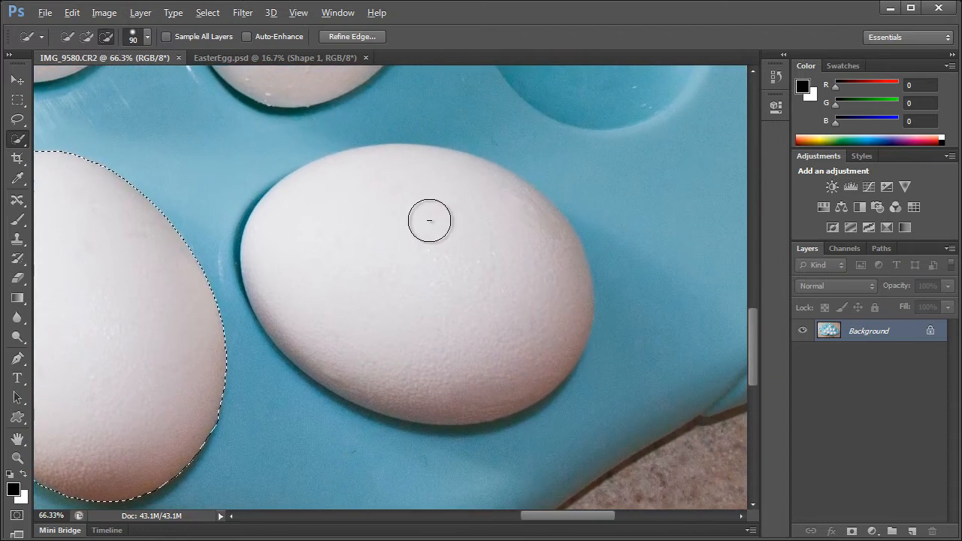
{"action": "left_click_drag", "start_coordinate": [430, 220], "coordinate": [493, 434]}
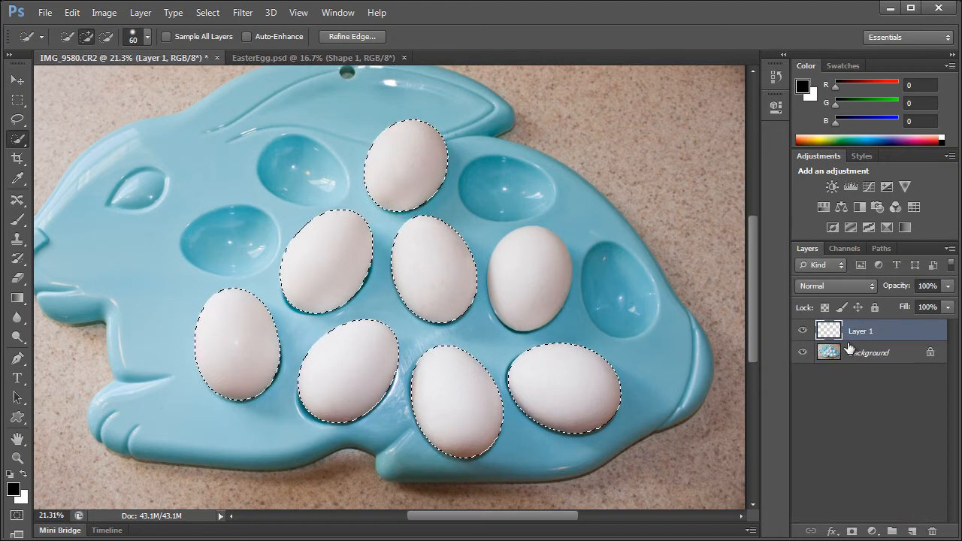
Rename the new layer 'Colored Eggs' and add a layer mask from the egg selection
{"action": "double_click", "coordinate": [860, 331]}
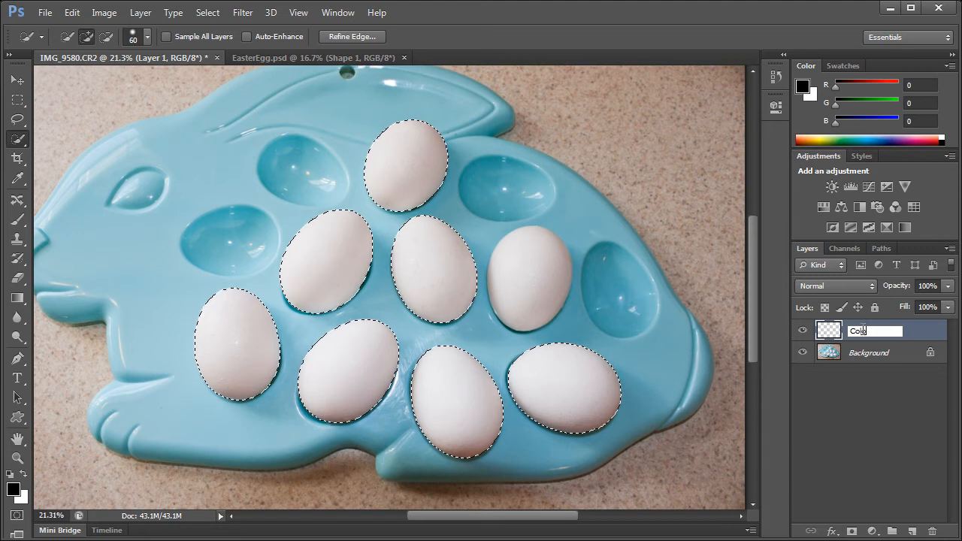
{"action": "type", "text": "Colored Eggs"}
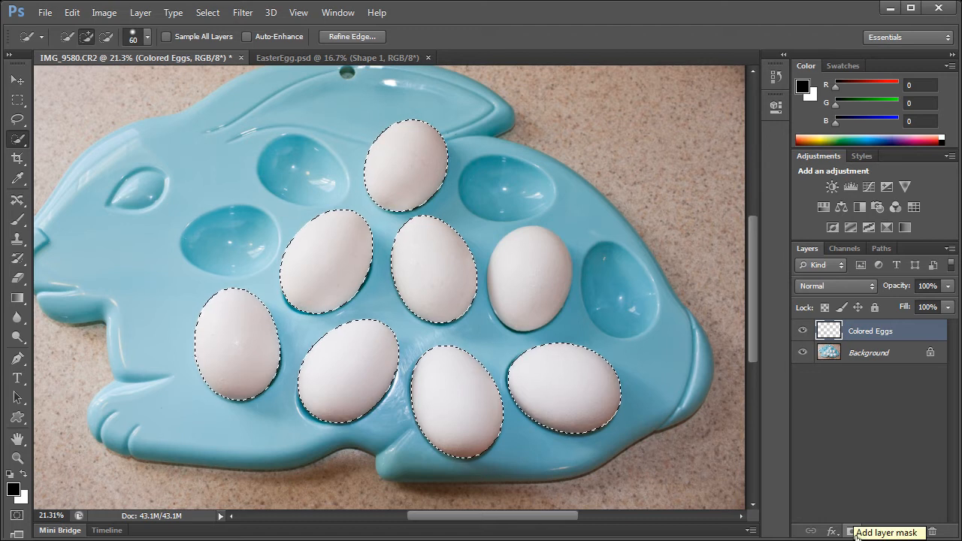
{"action": "left_click", "coordinate": [885, 532]}
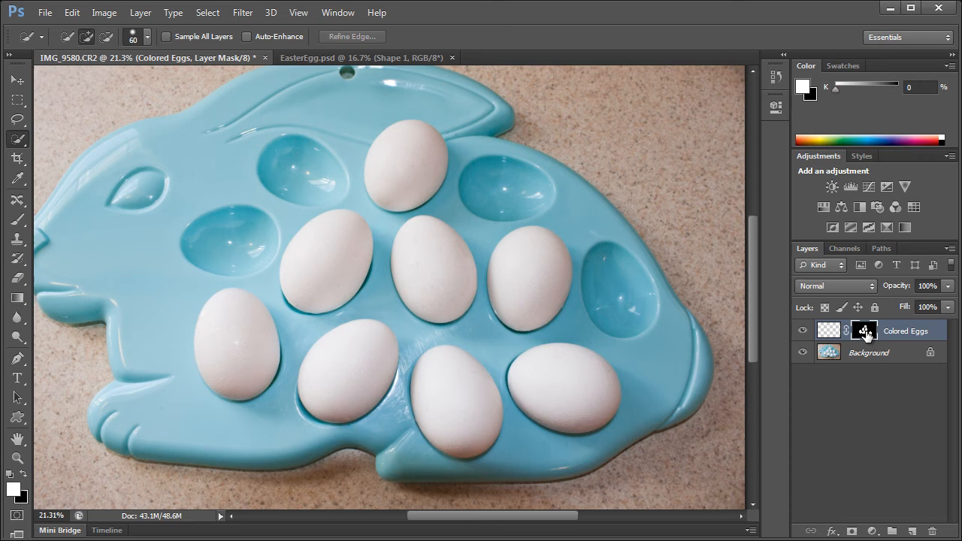
{"action": "mouse_move", "coordinate": [863, 331]}
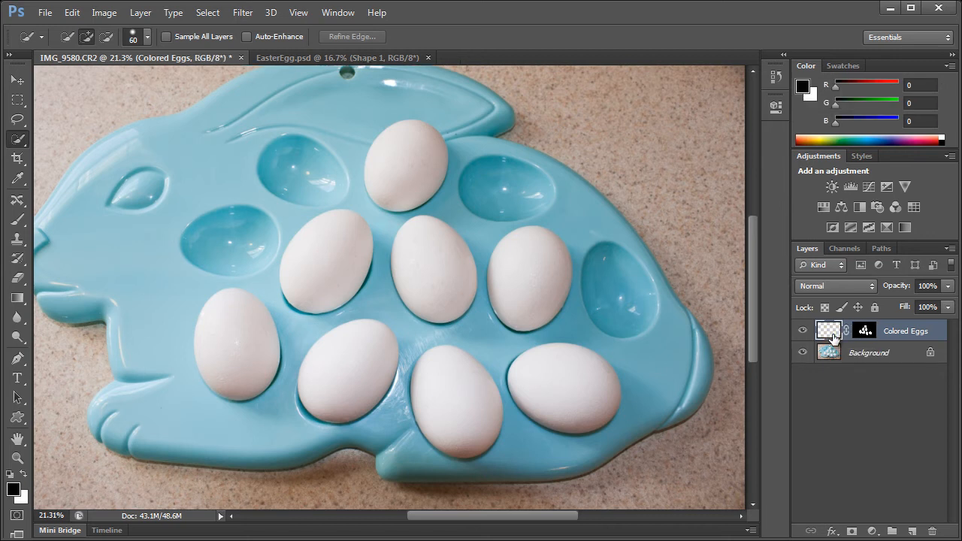
Target the layer pixels, paint the lower-left egg orange and set green as the next colour
{"action": "left_click", "coordinate": [864, 331]}
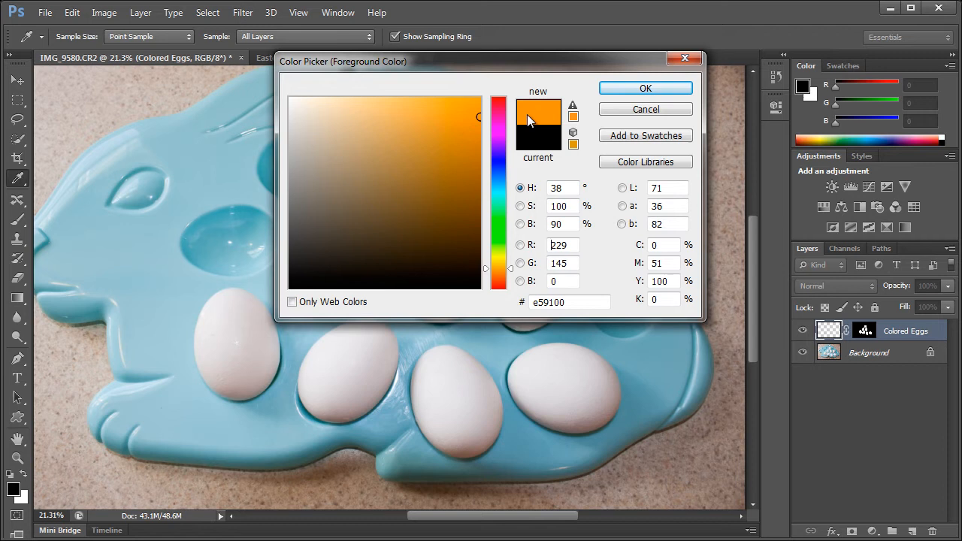
{"action": "left_click", "coordinate": [645, 87]}
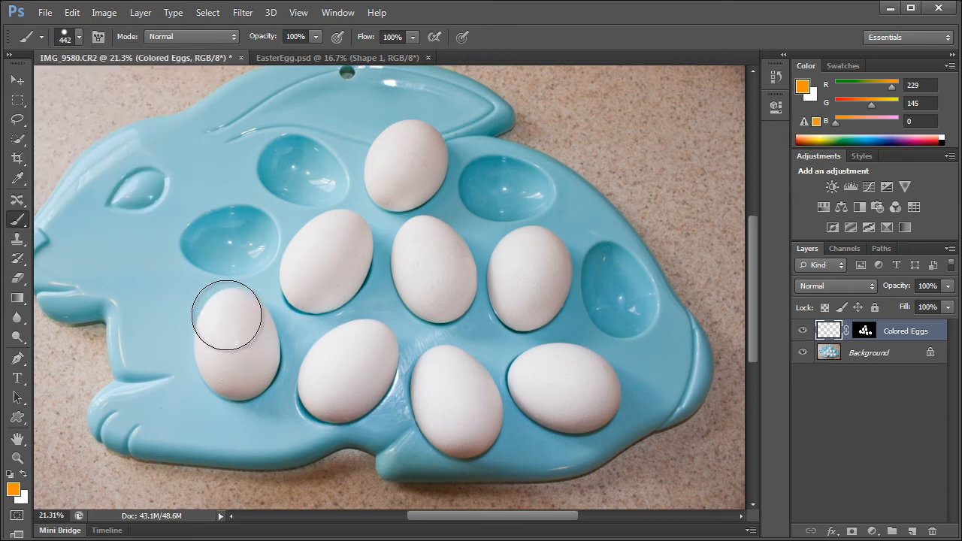
{"action": "left_click_drag", "start_coordinate": [225, 316], "coordinate": [240, 369]}
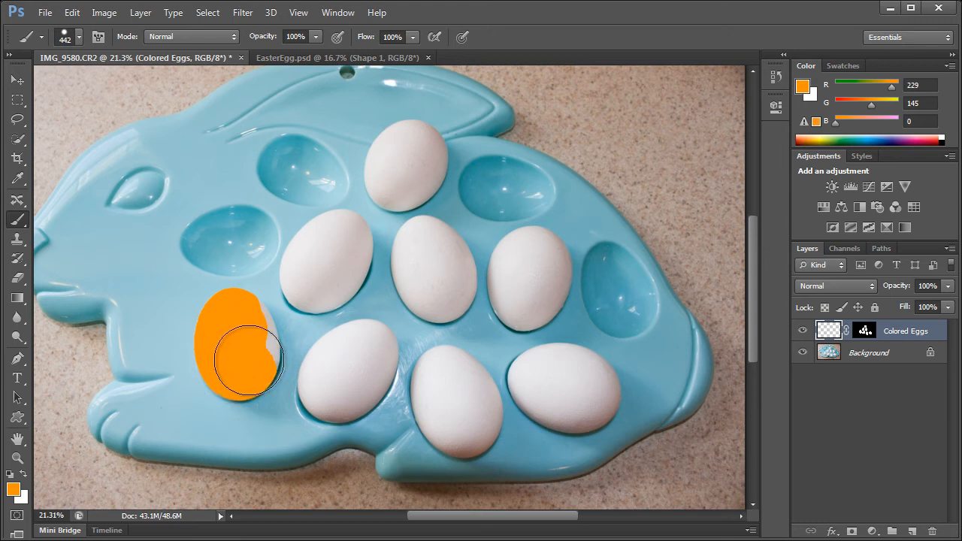
{"action": "left_click", "coordinate": [803, 85]}
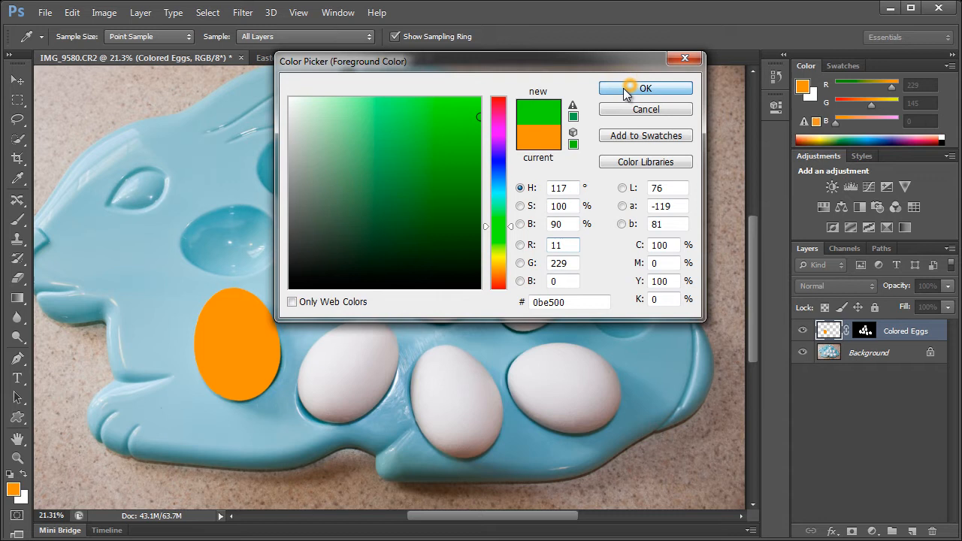
{"action": "left_click", "coordinate": [645, 88]}
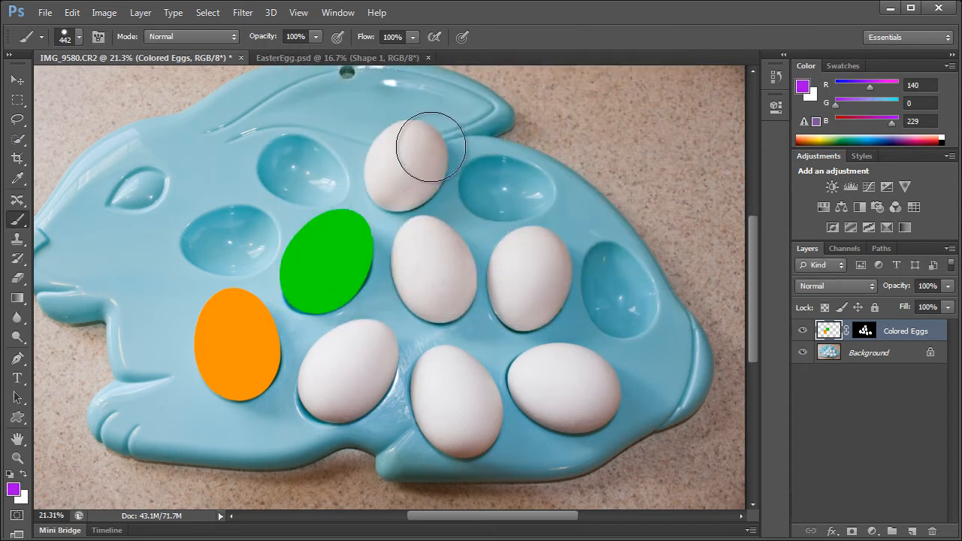
Paint the top egg purple, choose blue, and bring up the colour chooser beside the eggs
{"action": "left_click", "coordinate": [405, 173]}
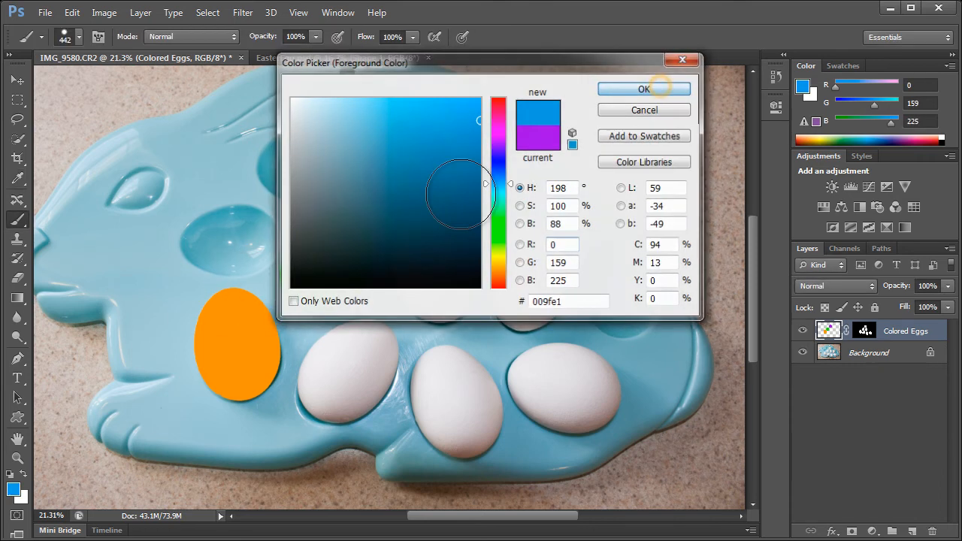
{"action": "left_click", "coordinate": [643, 88]}
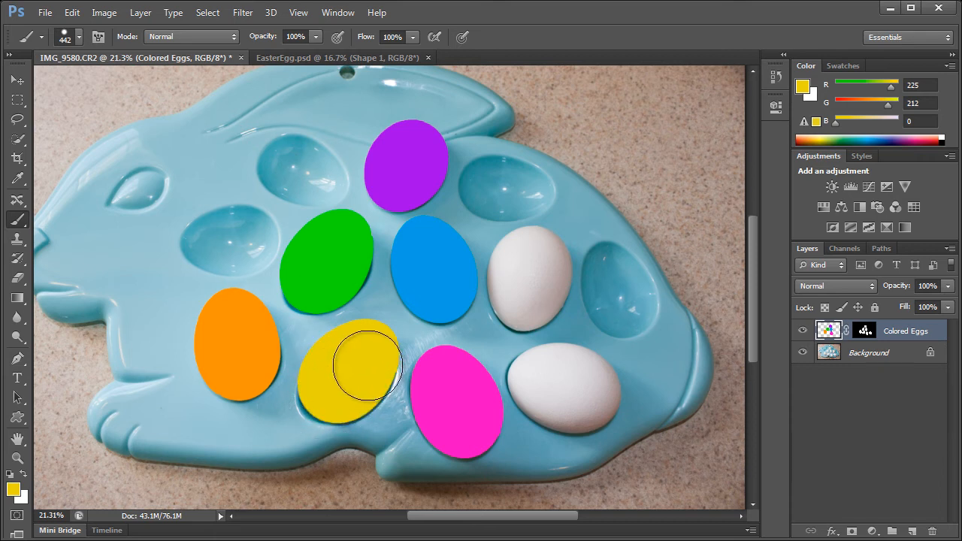
{"action": "mouse_move", "coordinate": [30, 493]}
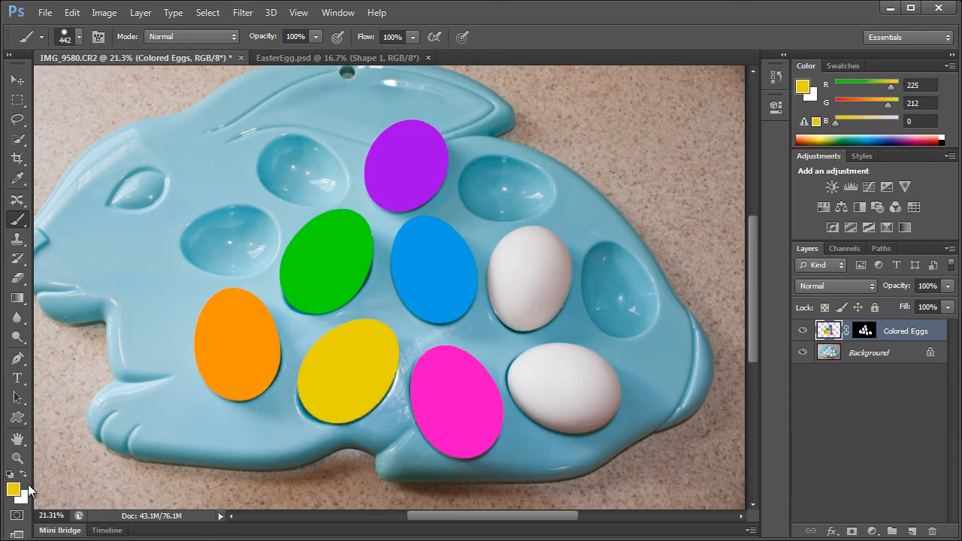
{"action": "left_click", "coordinate": [14, 490]}
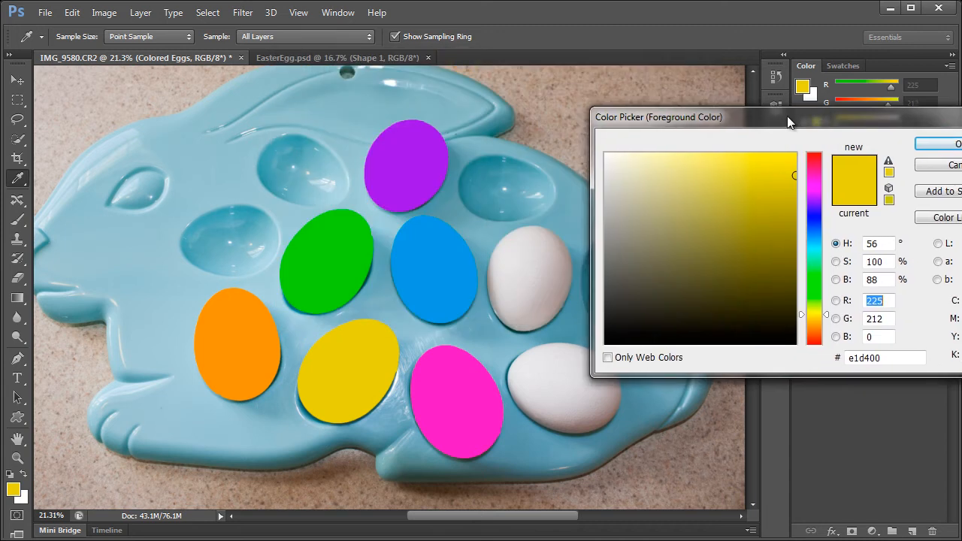
{"action": "left_click_drag", "start_coordinate": [790, 117], "coordinate": [508, 102]}
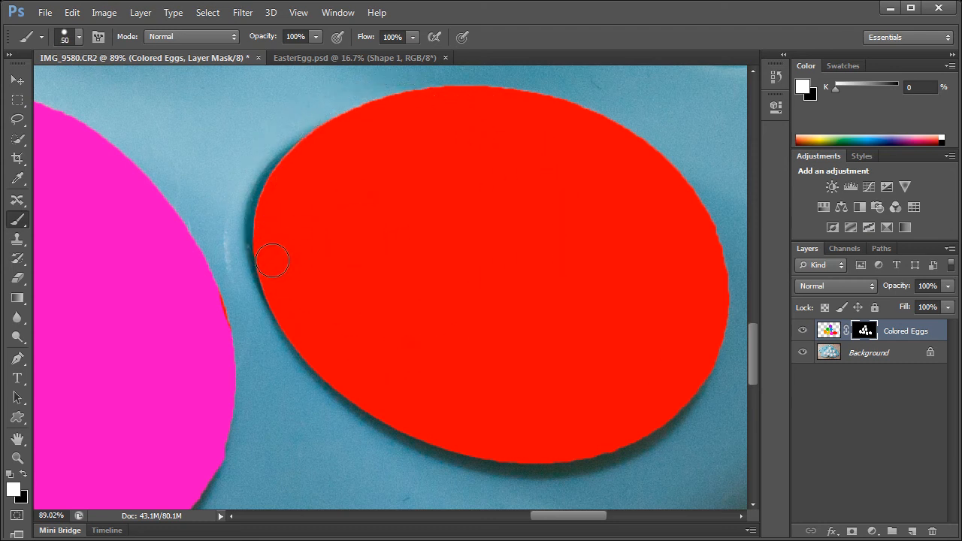
Touch up the layer mask edge around the red egg with a white brush
{"action": "left_click_drag", "start_coordinate": [272, 262], "coordinate": [222, 171]}
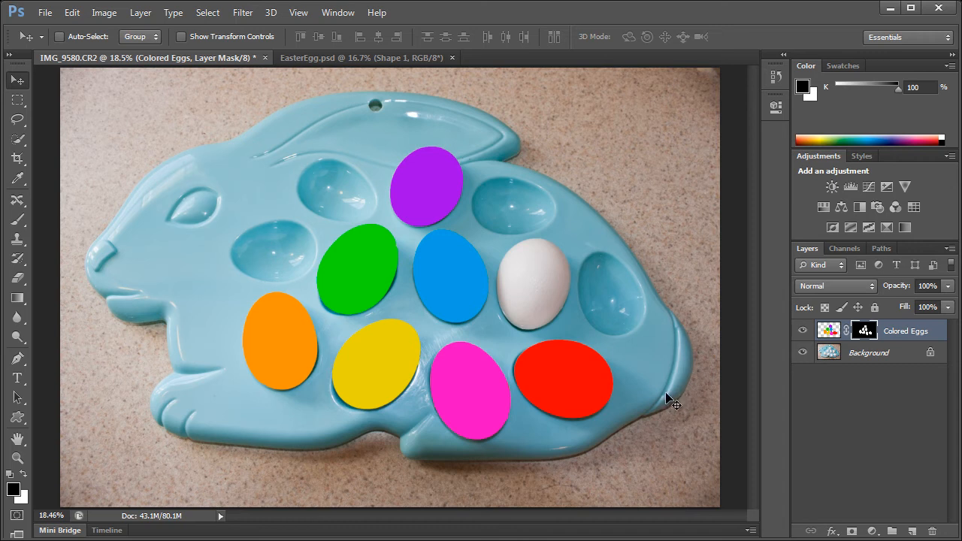
{"action": "mouse_move", "coordinate": [619, 367]}
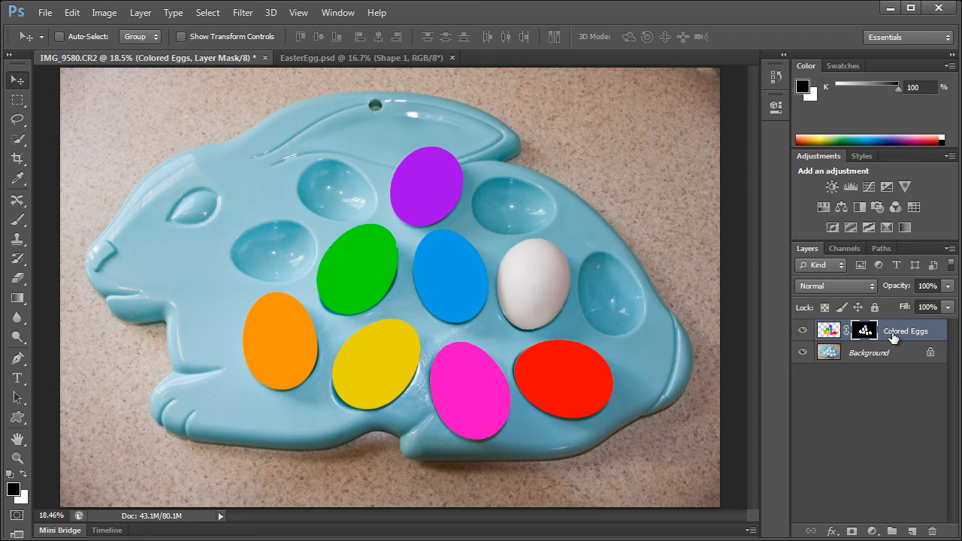
Set the Colored Eggs layer to Color blend mode at about 56% opacity
{"action": "left_click", "coordinate": [835, 286]}
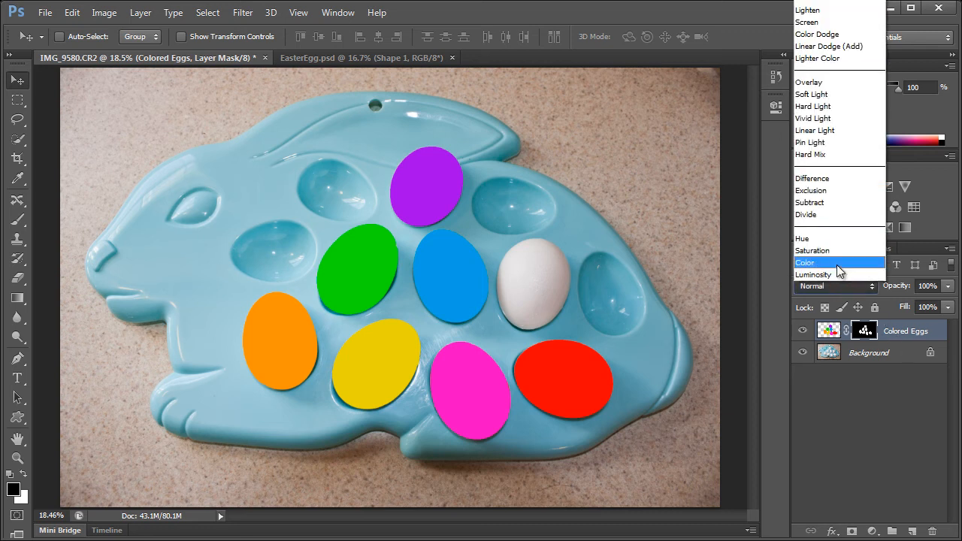
{"action": "left_click", "coordinate": [806, 261]}
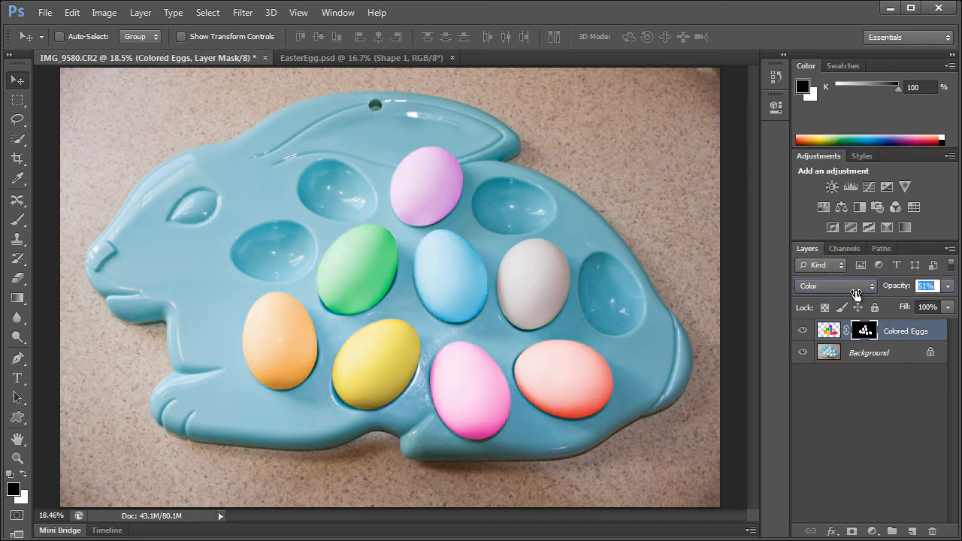
{"action": "left_click_drag", "start_coordinate": [926, 285], "coordinate": [935, 286]}
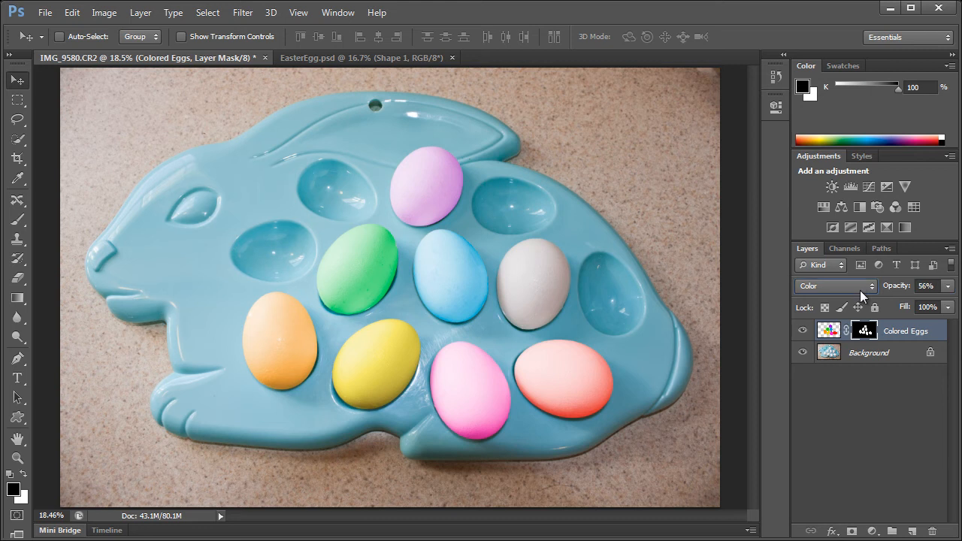
{"action": "mouse_move", "coordinate": [851, 300]}
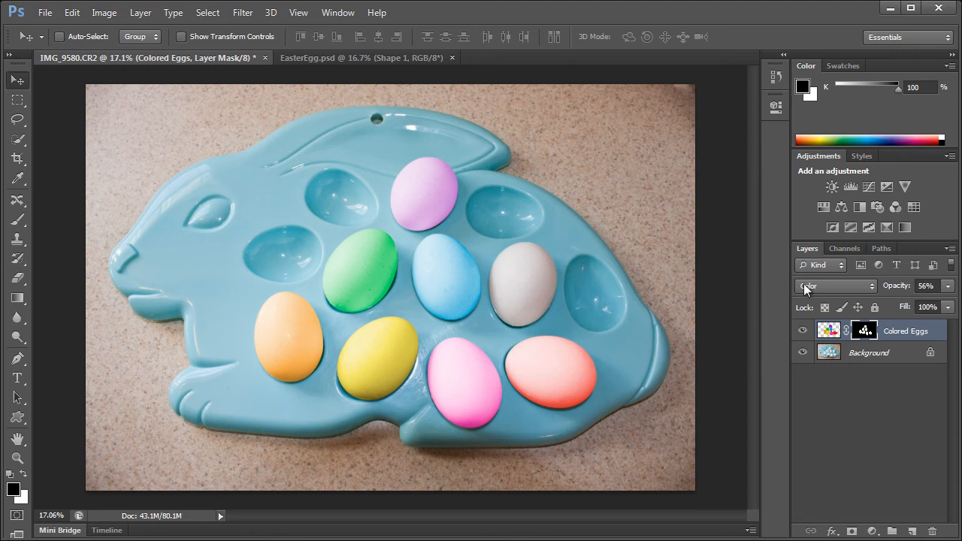
{"action": "left_click", "coordinate": [834, 285]}
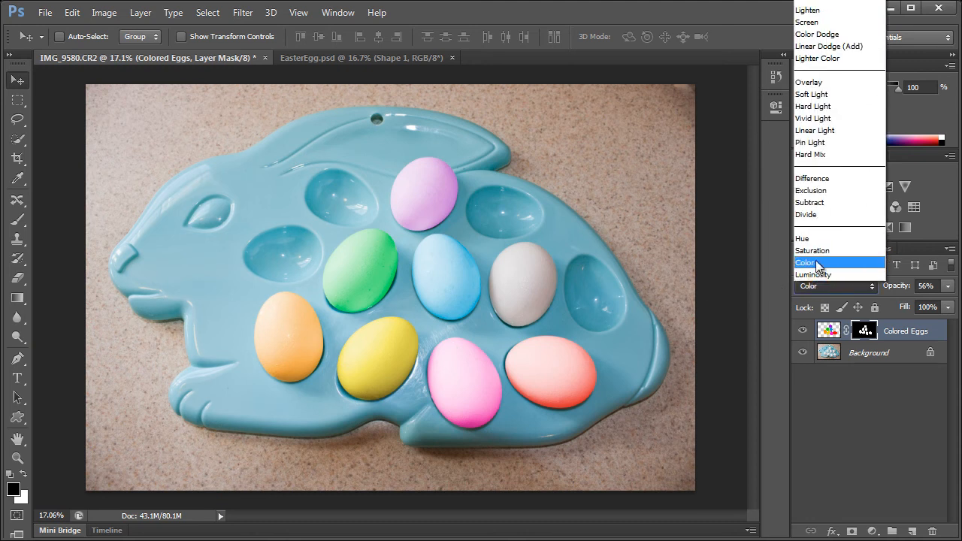
{"action": "left_click", "coordinate": [809, 141]}
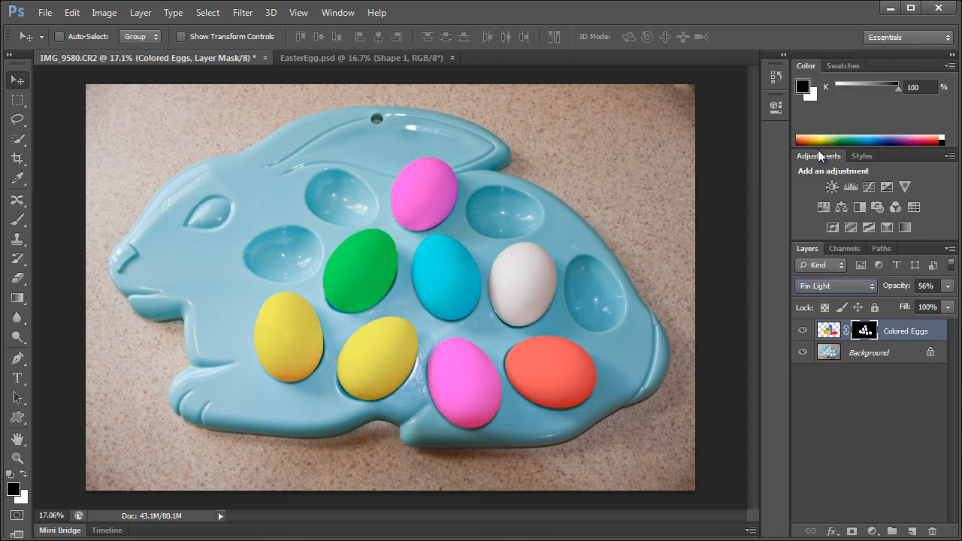
{"action": "left_click", "coordinate": [834, 286]}
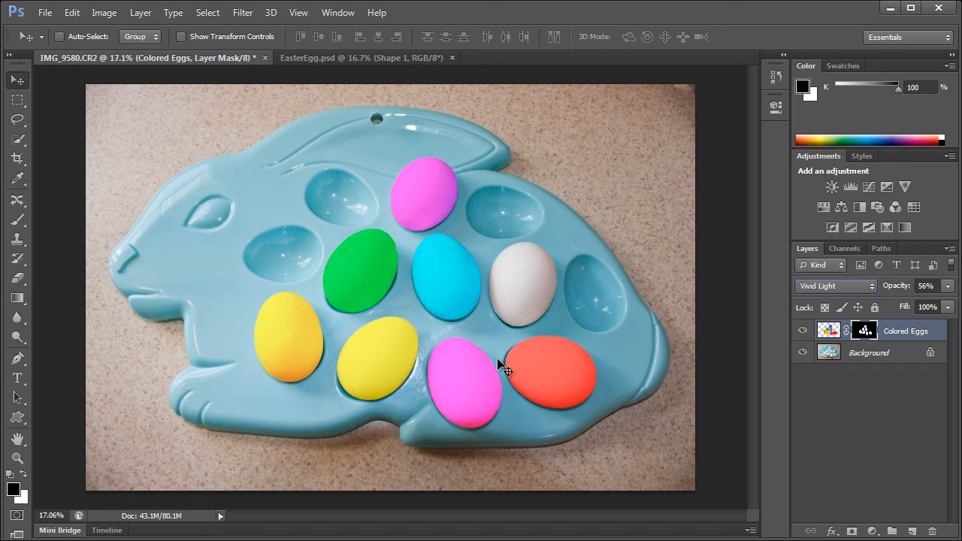
{"action": "left_click", "coordinate": [834, 285]}
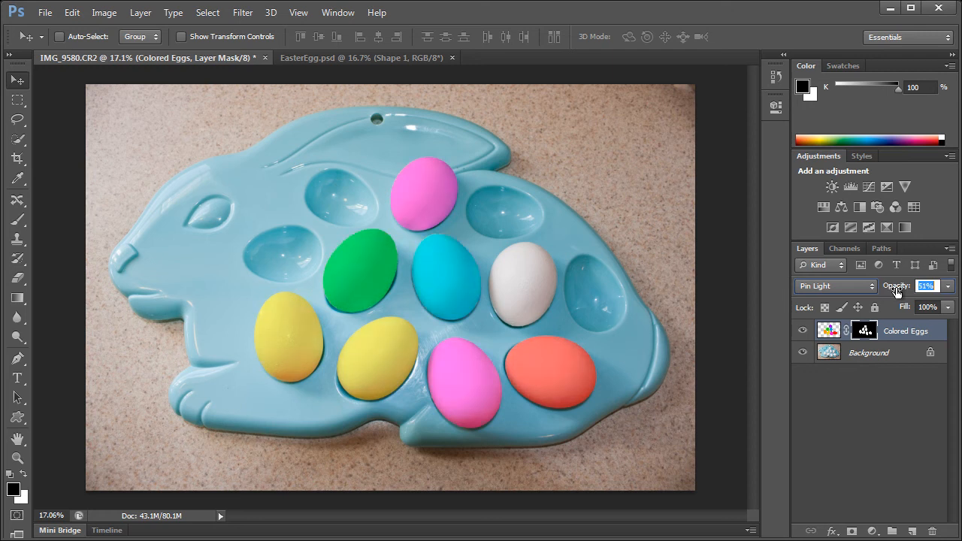
{"action": "left_click", "coordinate": [834, 286]}
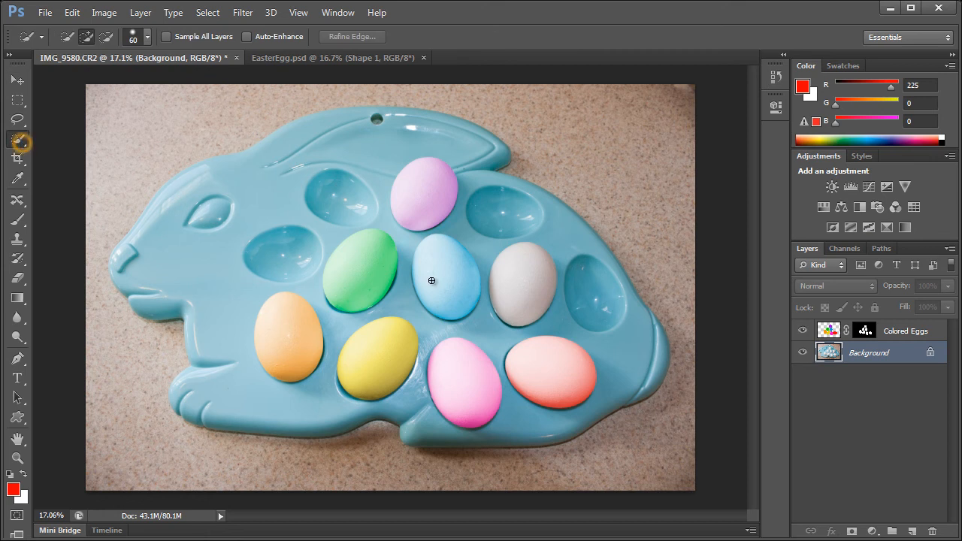
Quick-select the white egg and confirm green as the background painting colour
{"action": "left_click", "coordinate": [523, 284]}
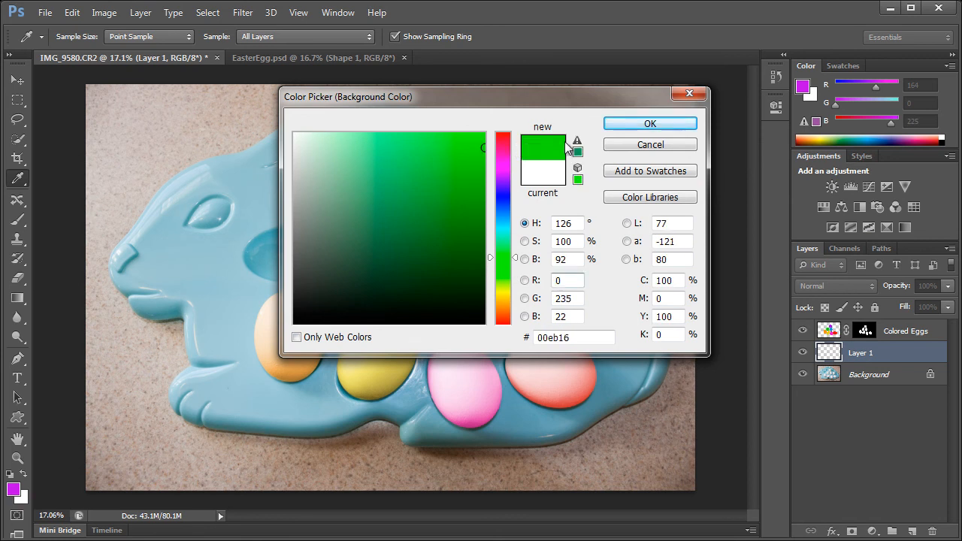
{"action": "left_click", "coordinate": [650, 124]}
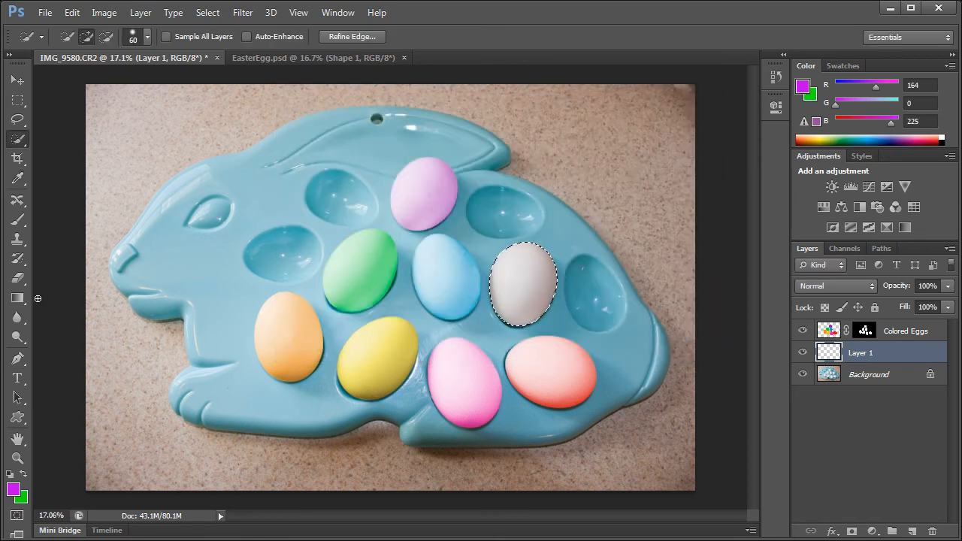
Fill the white egg with a purple-to-green gradient blended as Color at about 69% opacity
{"action": "left_click", "coordinate": [18, 298]}
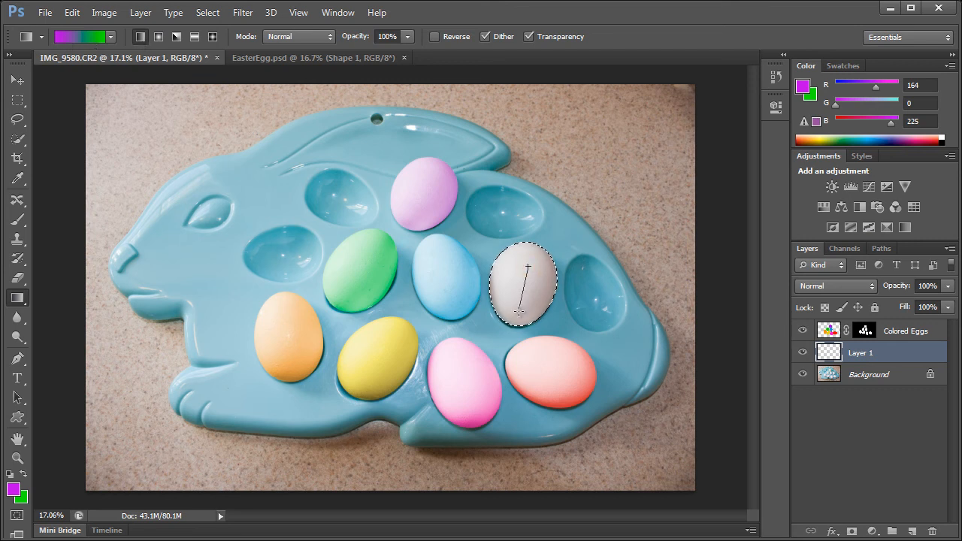
{"action": "left_click_drag", "start_coordinate": [526, 268], "coordinate": [518, 311]}
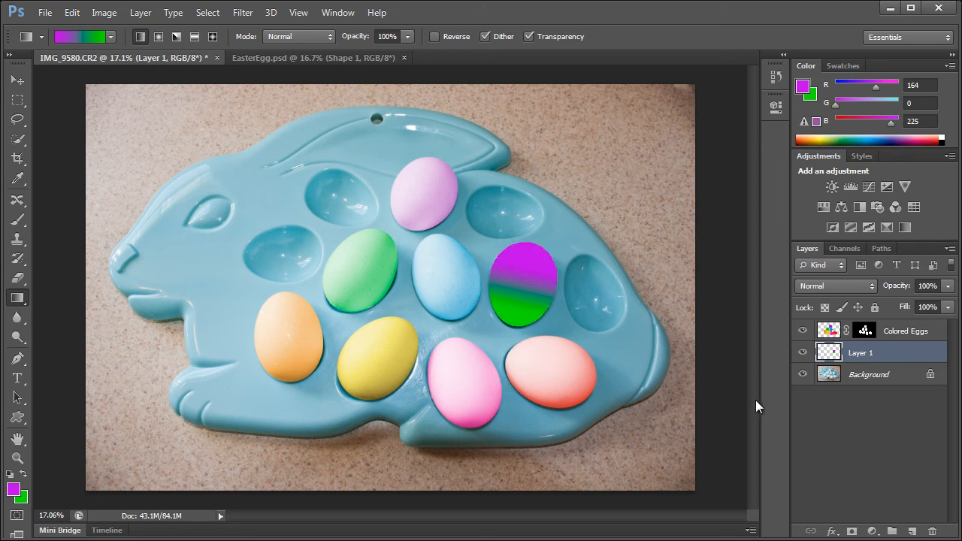
{"action": "left_click", "coordinate": [18, 78]}
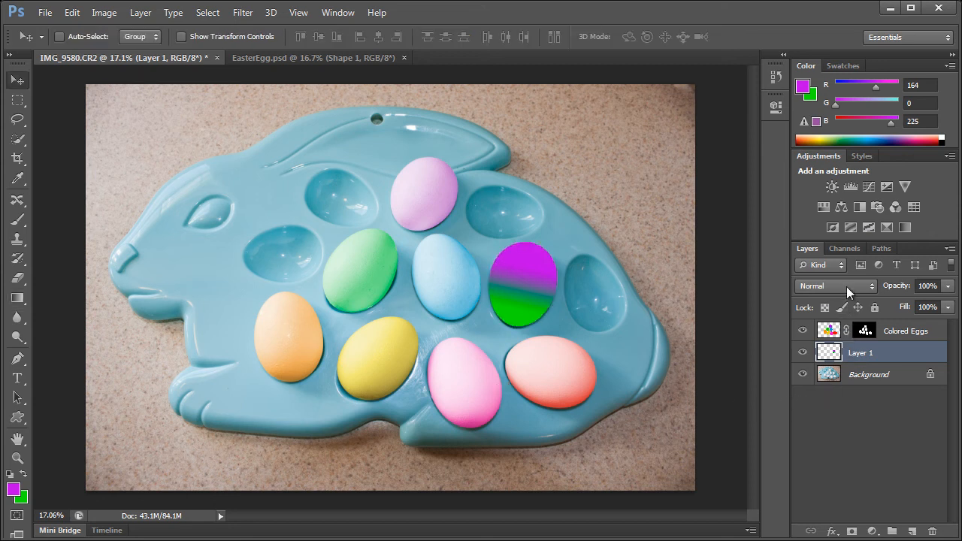
{"action": "left_click", "coordinate": [834, 286]}
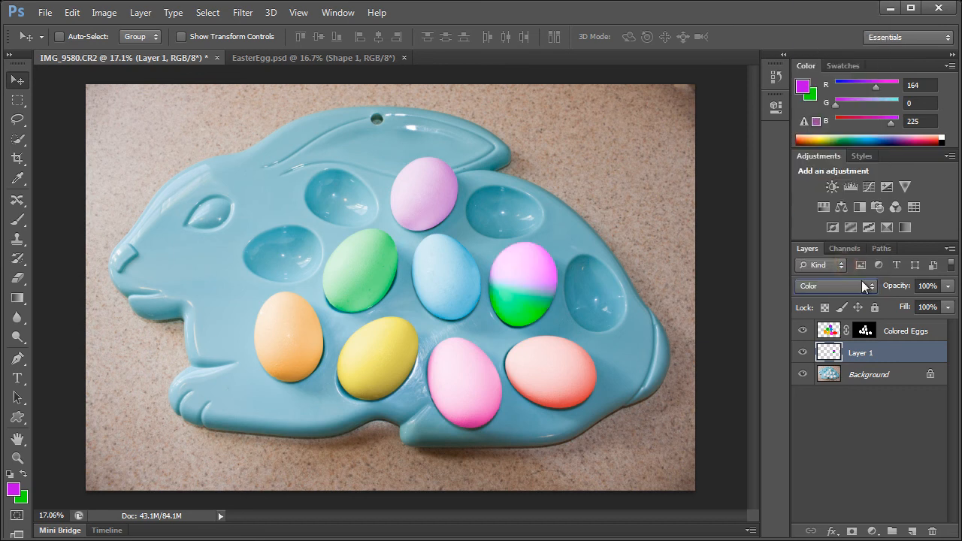
{"action": "left_click", "coordinate": [926, 286]}
{"action": "type", "text": "69"}
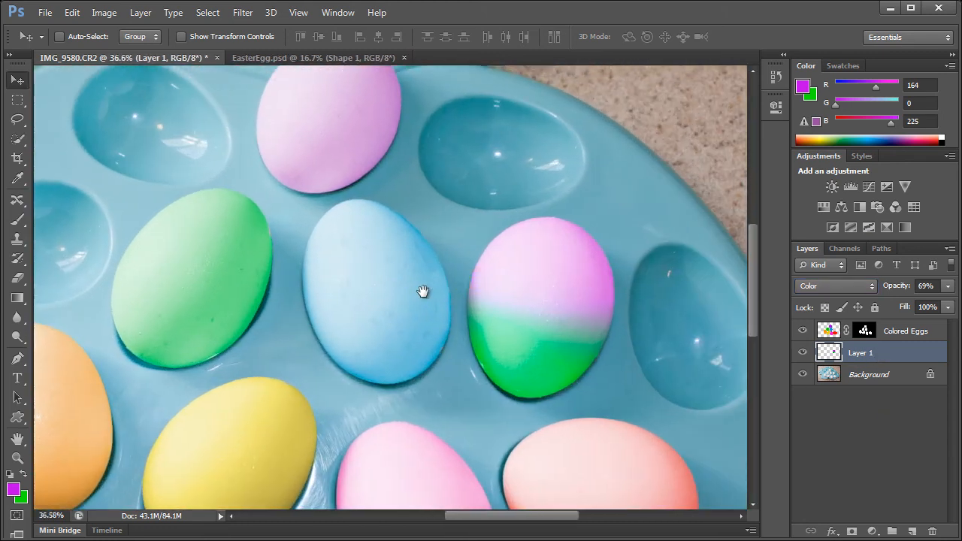
Switch to the Custom Shape Tool and browse the shape picker library
{"action": "left_click", "coordinate": [18, 418]}
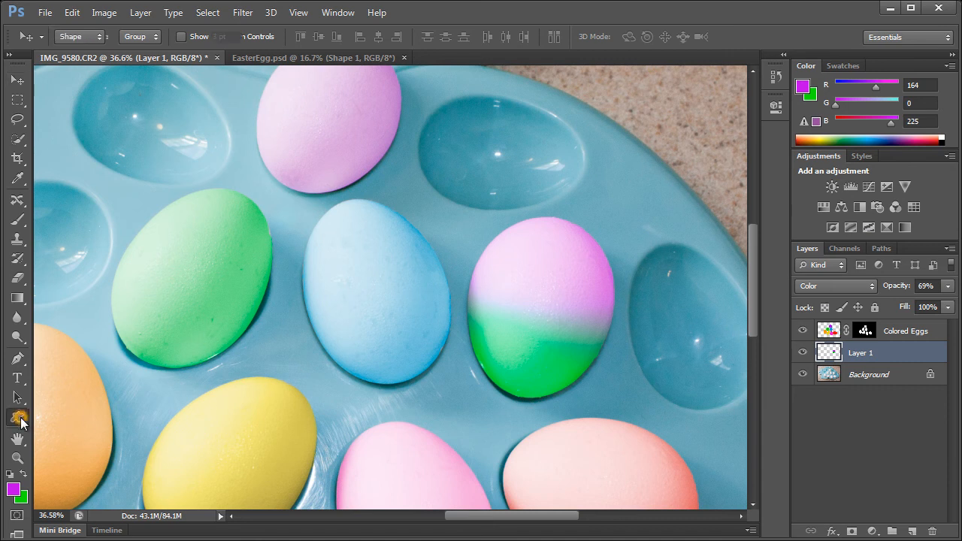
{"action": "left_click", "coordinate": [18, 417]}
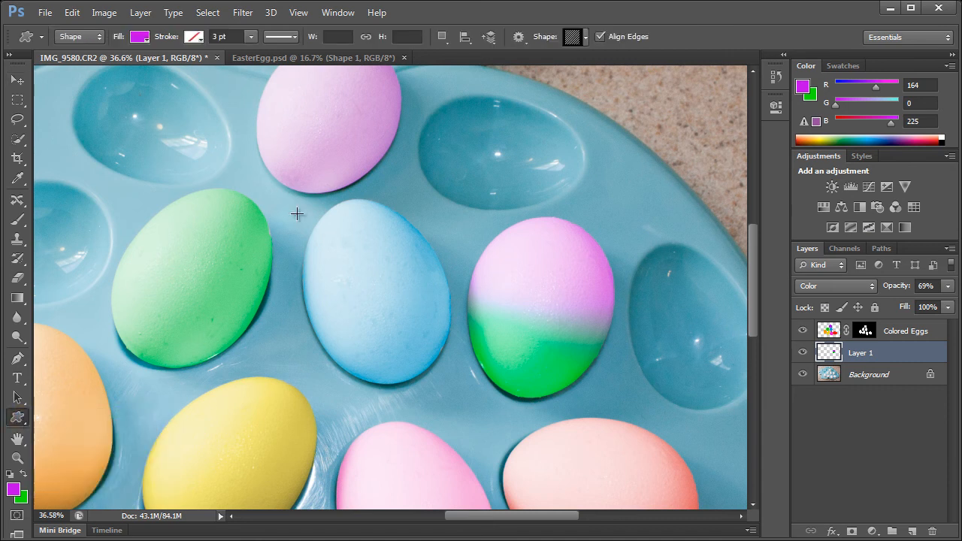
{"action": "left_click", "coordinate": [574, 36]}
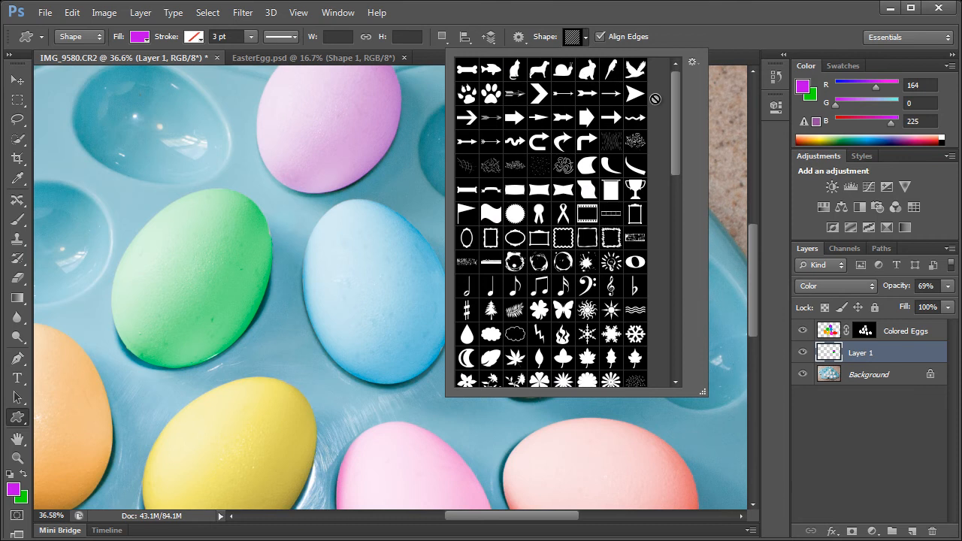
{"action": "scroll", "scroll_direction": "down", "scroll_amount": 3}
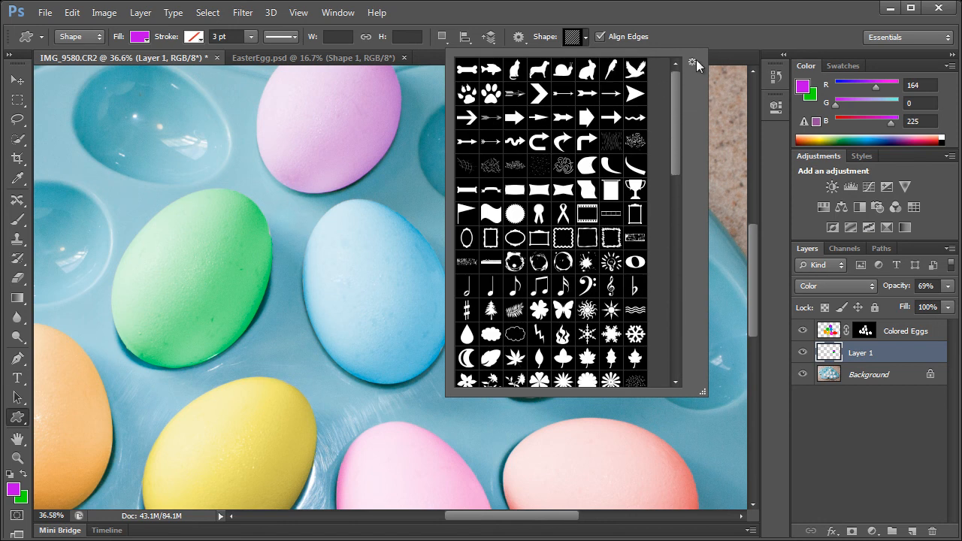
{"action": "mouse_move", "coordinate": [694, 66]}
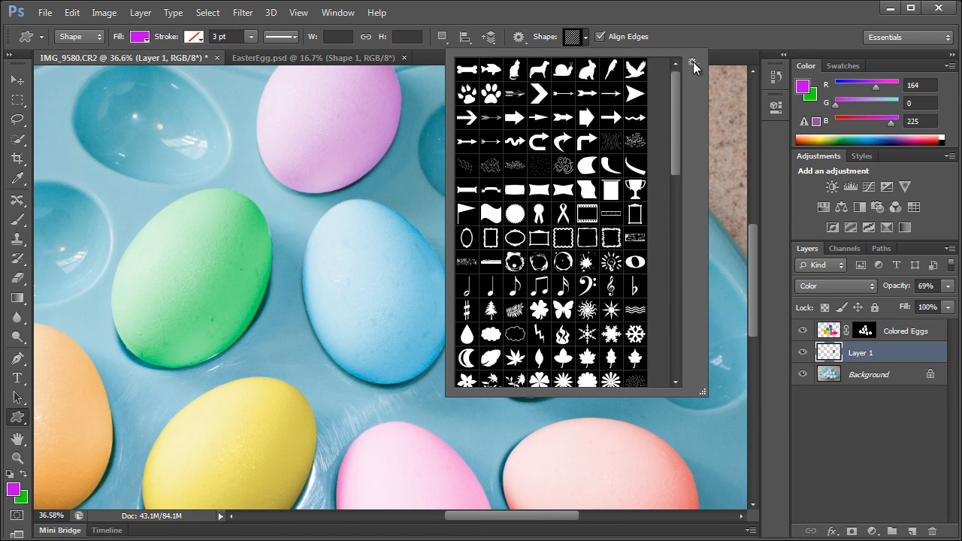
Load the All shape set, replacing the current custom shapes
{"action": "left_click", "coordinate": [691, 61]}
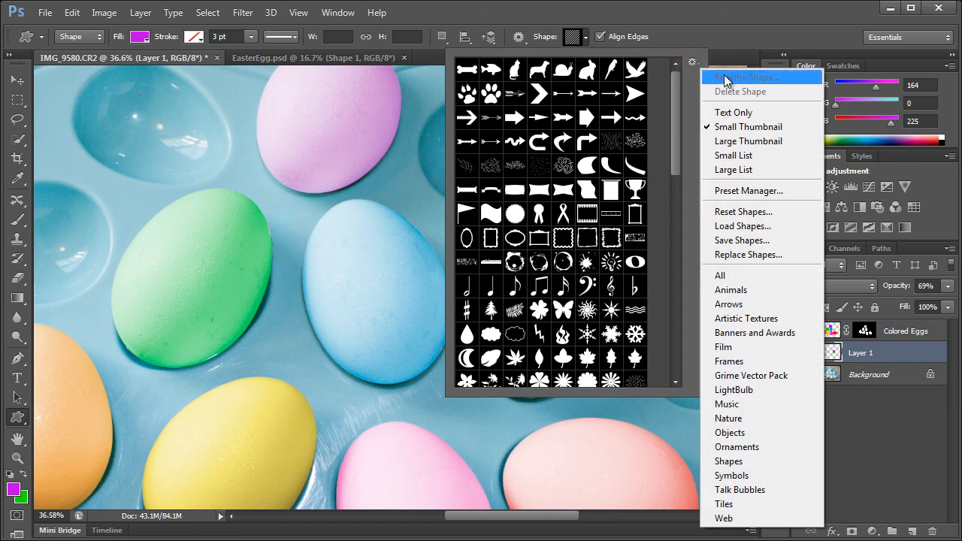
{"action": "mouse_move", "coordinate": [725, 276]}
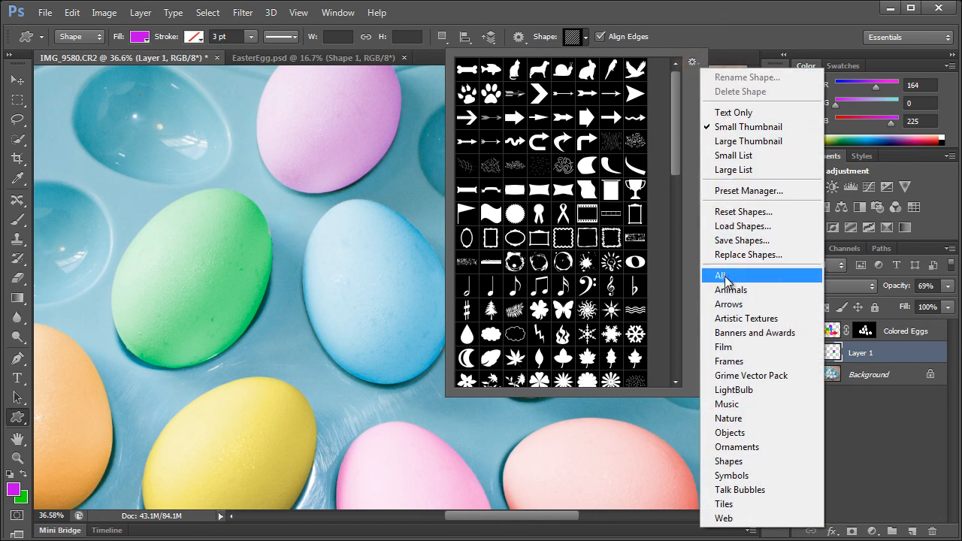
{"action": "left_click", "coordinate": [722, 275]}
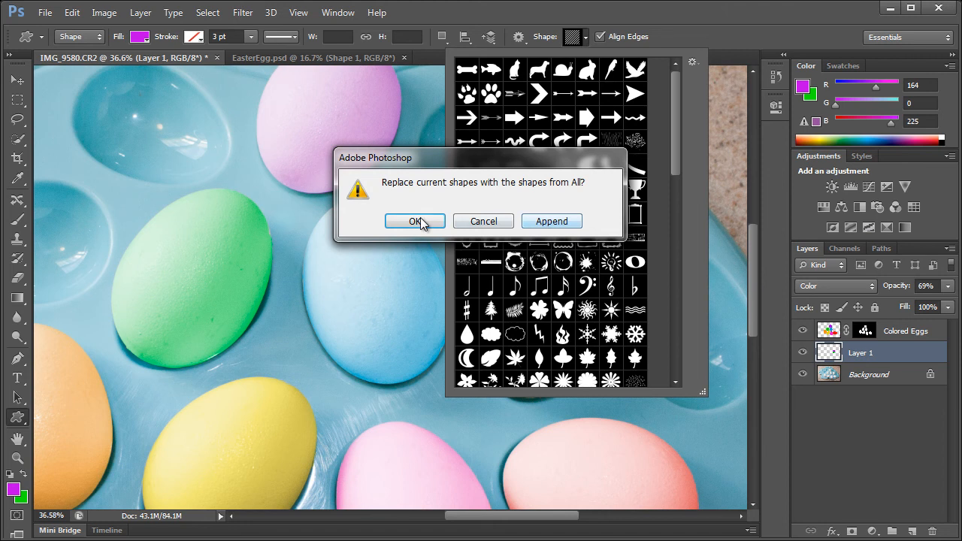
{"action": "left_click", "coordinate": [414, 221]}
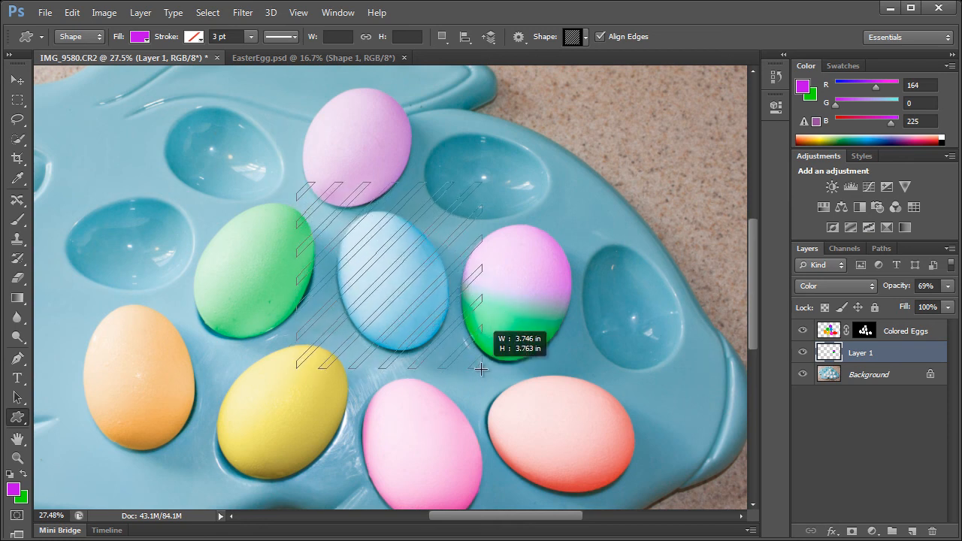
Draw a diagonal-stripe shape over the blue egg and mask it to the egg's outline
{"action": "left_click_drag", "start_coordinate": [298, 183], "coordinate": [481, 376]}
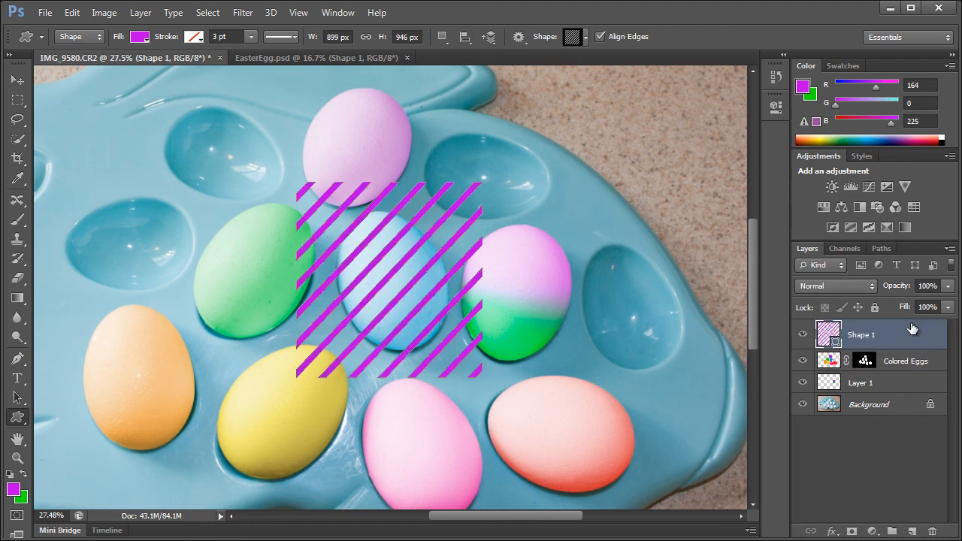
{"action": "mouse_move", "coordinate": [703, 339]}
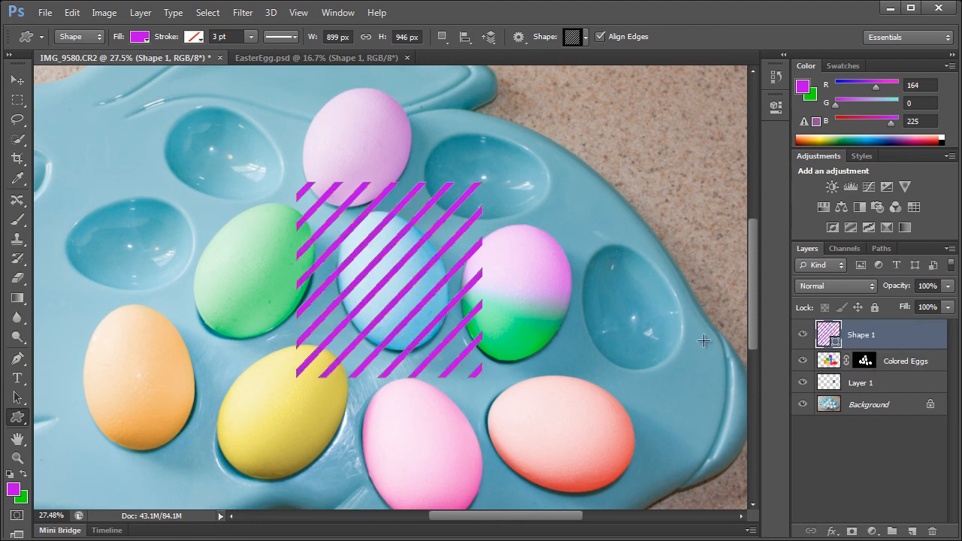
{"action": "left_click", "coordinate": [869, 405]}
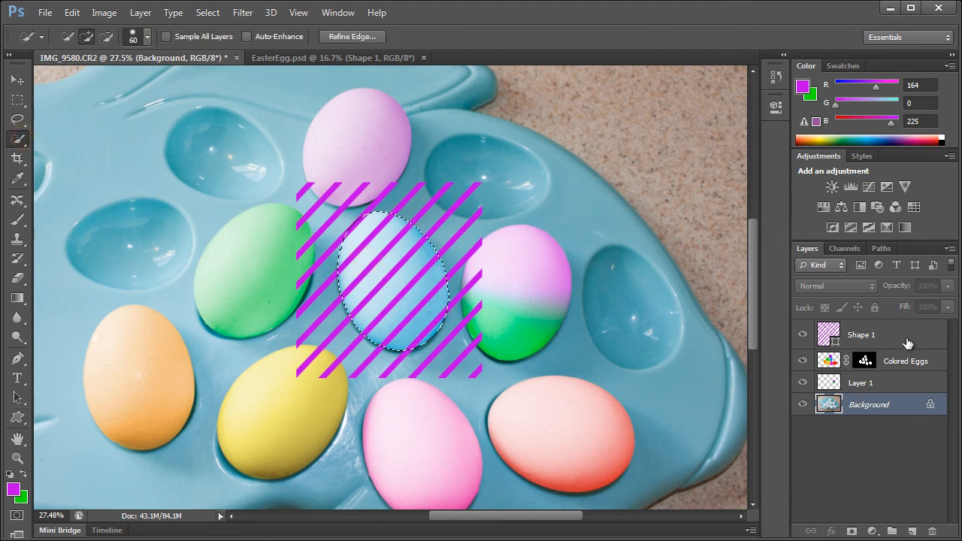
{"action": "left_click", "coordinate": [860, 334]}
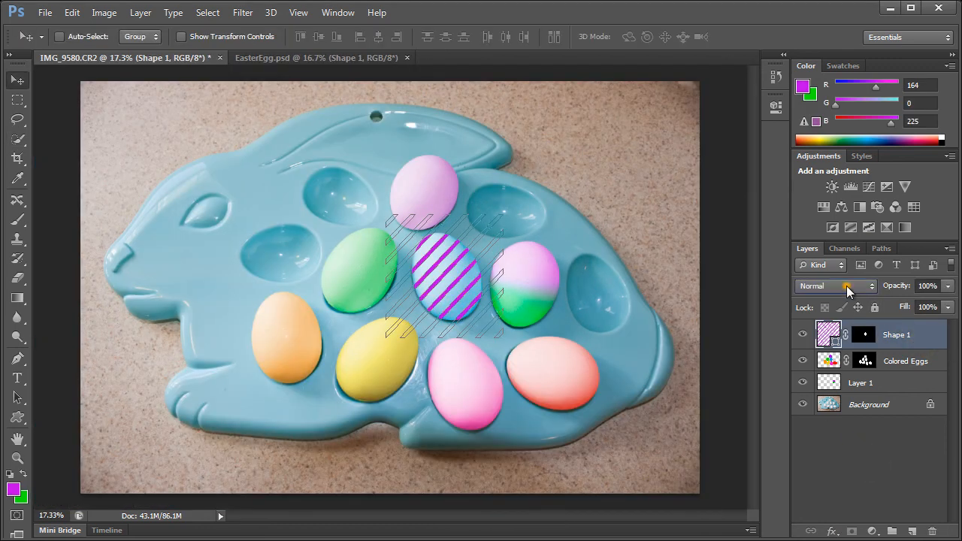
{"action": "left_click", "coordinate": [835, 286]}
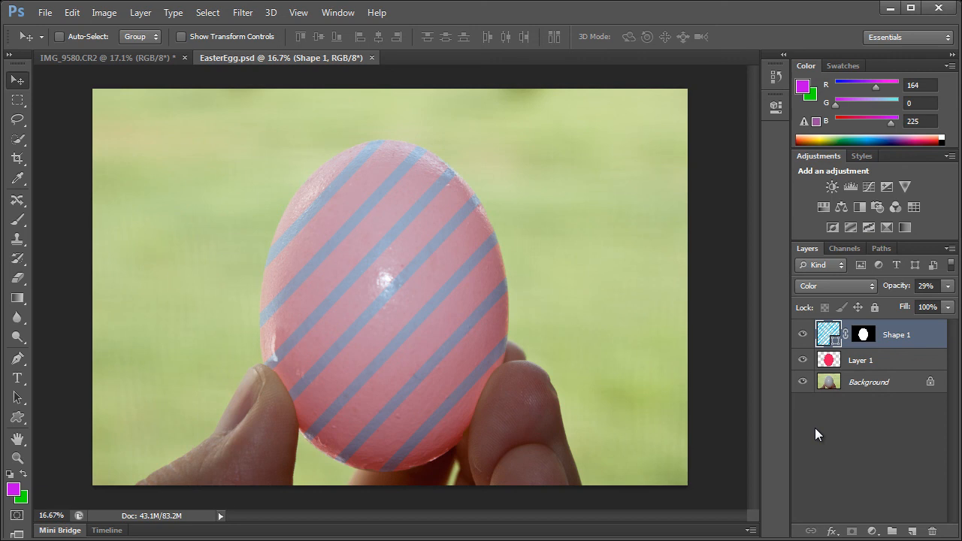
{"action": "mouse_move", "coordinate": [851, 445]}
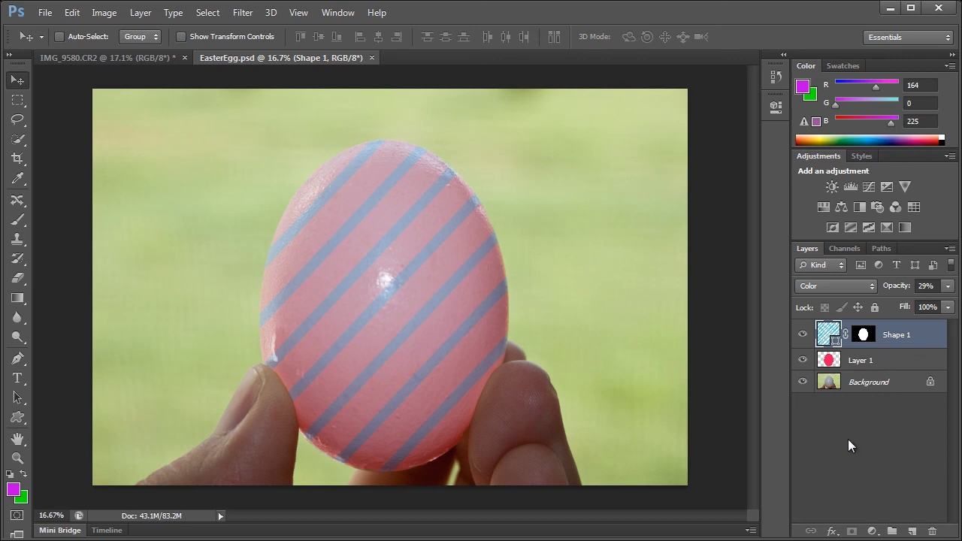